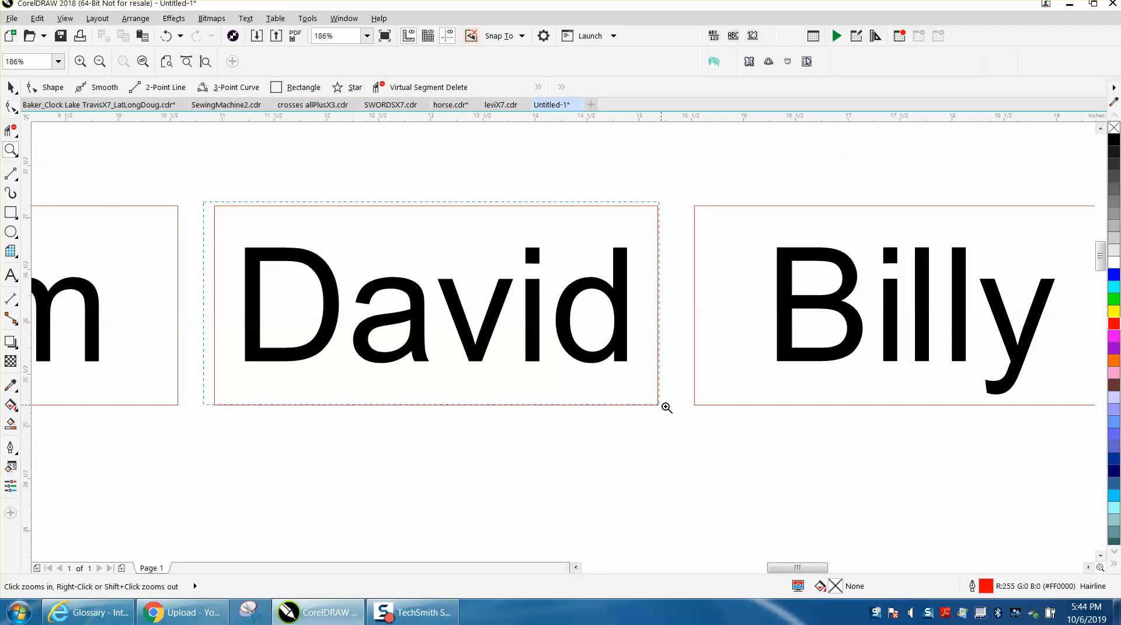
# - Zoom in on the David name panel so it fills the workspace
pyautogui.click(666, 408)
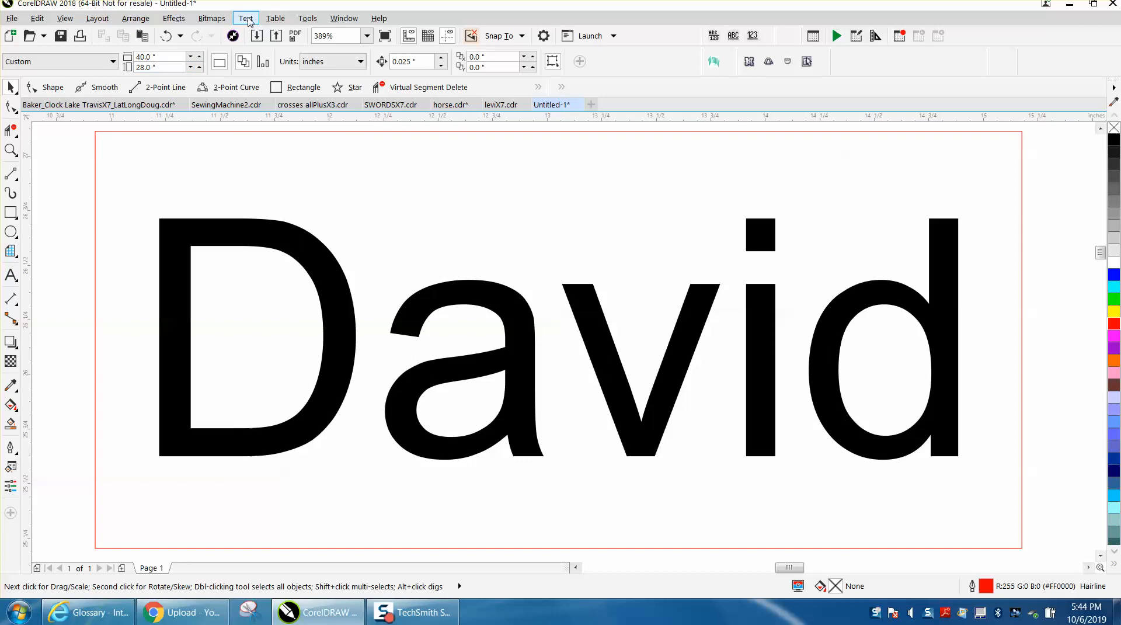
# - Select the David artistic text, review the Text menu, and switch to the Shape tool
pyautogui.click(245, 18)
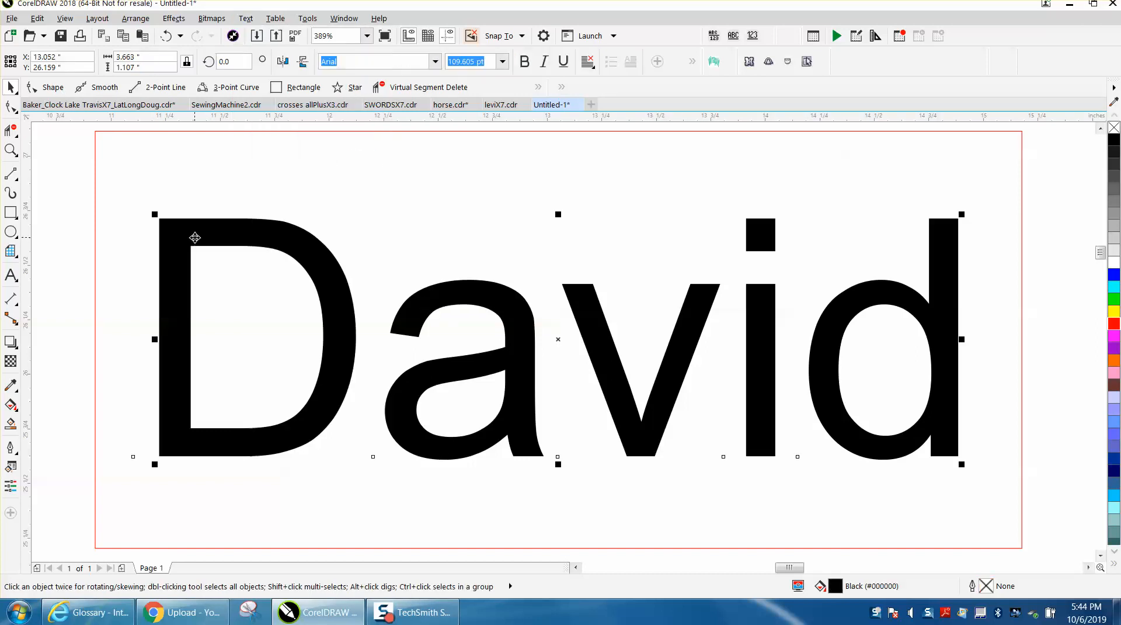
pyautogui.click(245, 18)
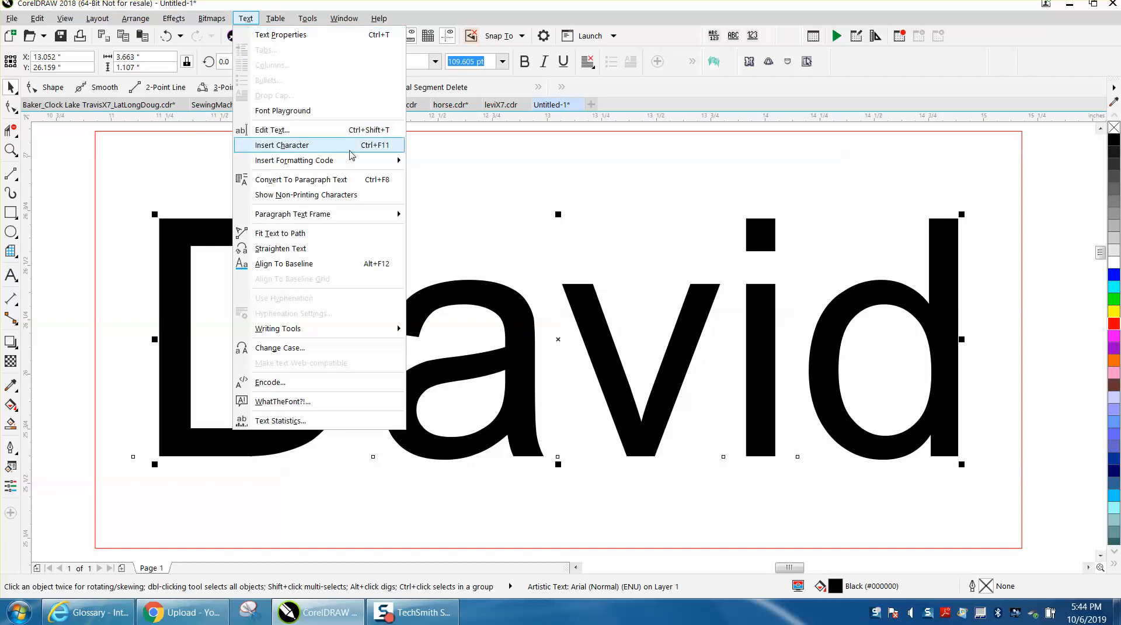
pyautogui.moveTo(296, 267)
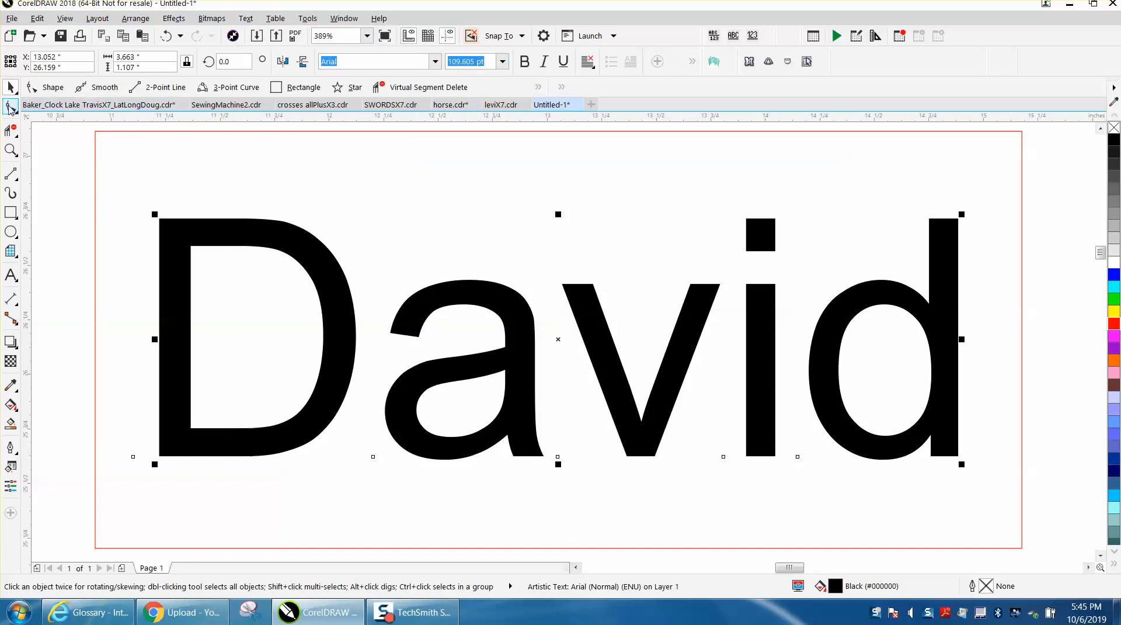
pyautogui.click(11, 105)
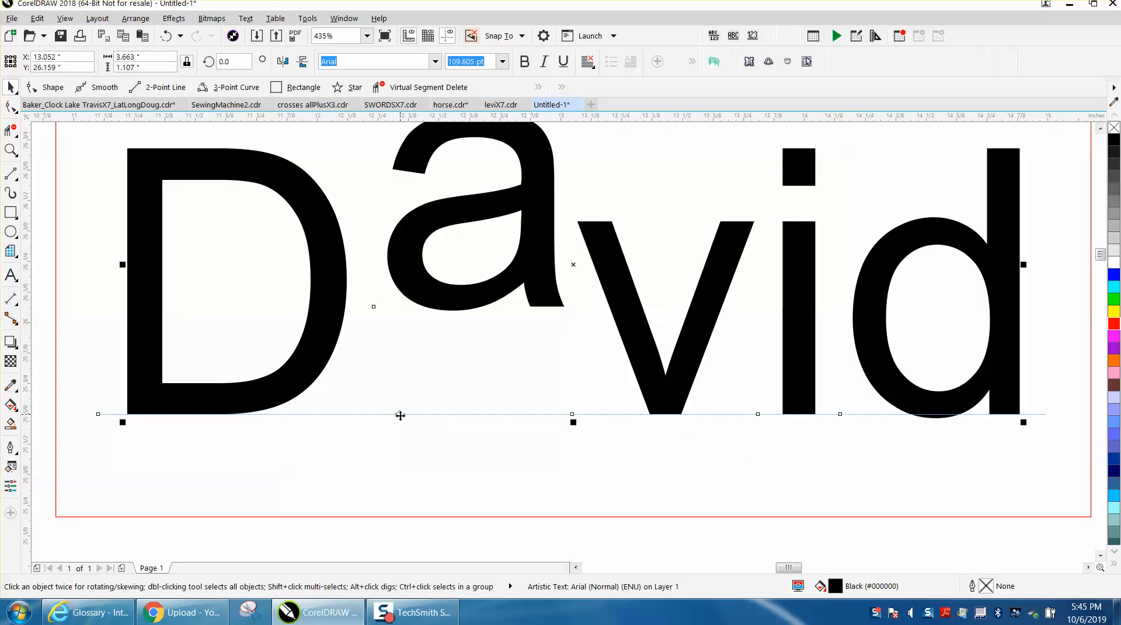
pyautogui.moveTo(400, 414)
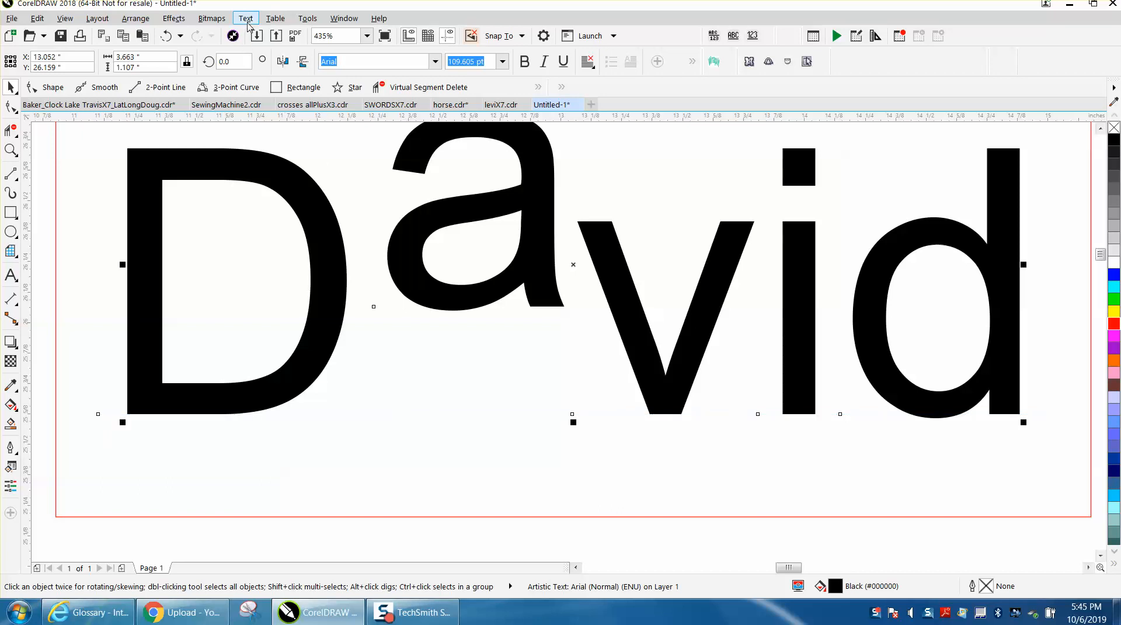
# - Apply Text > Align To Baseline to drop the 'a', then zoom back onto David
pyautogui.click(245, 18)
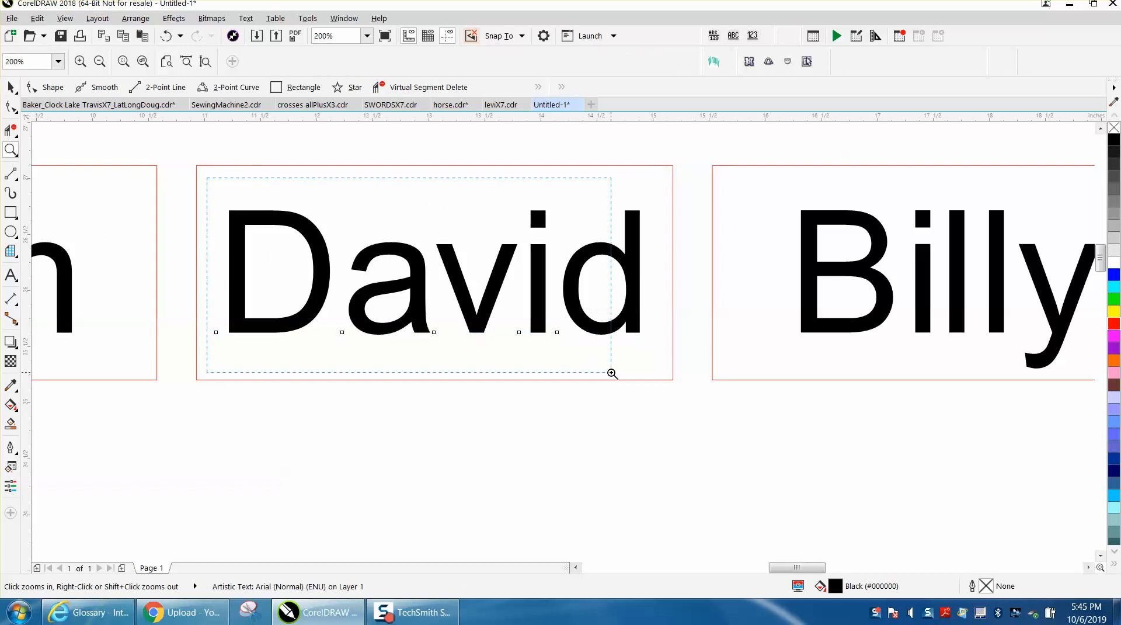
pyautogui.click(611, 373)
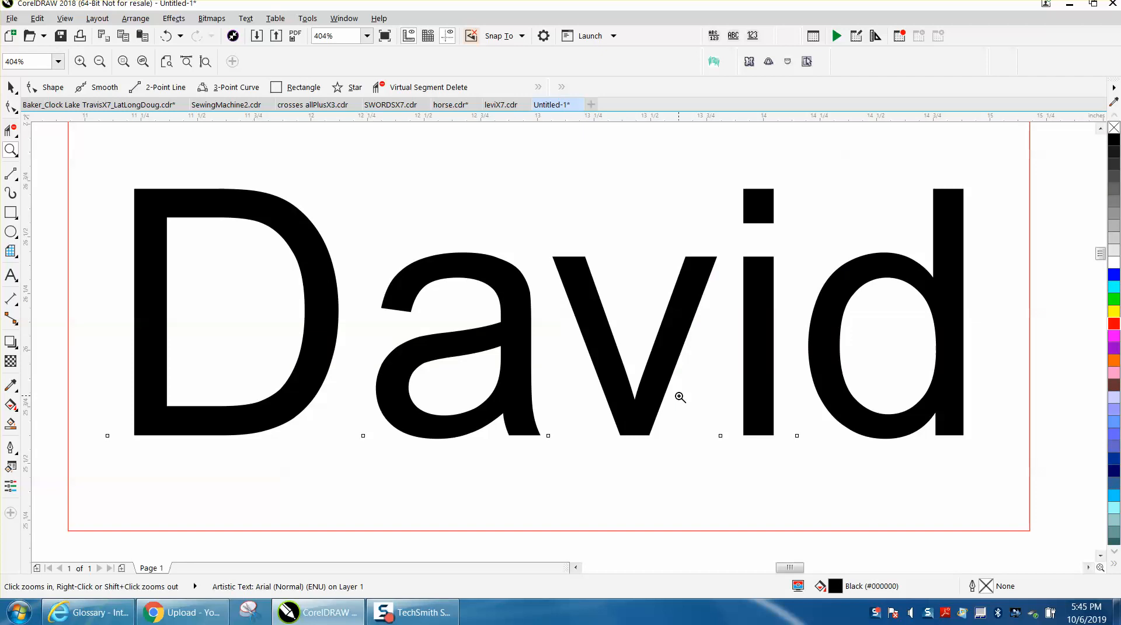